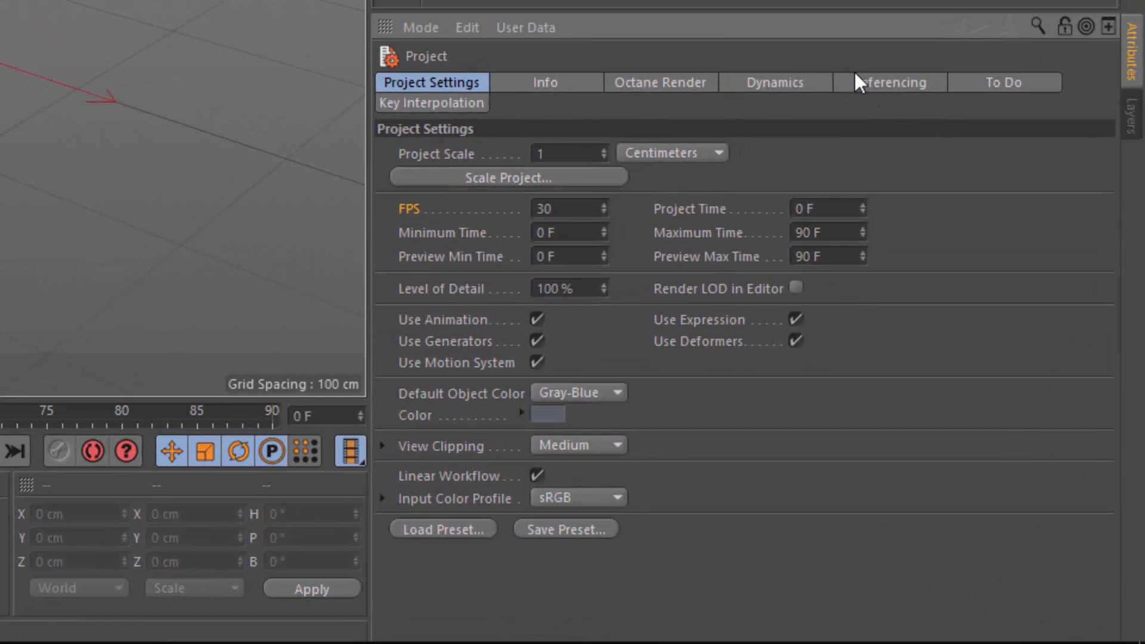
mouse_move(447, 219)
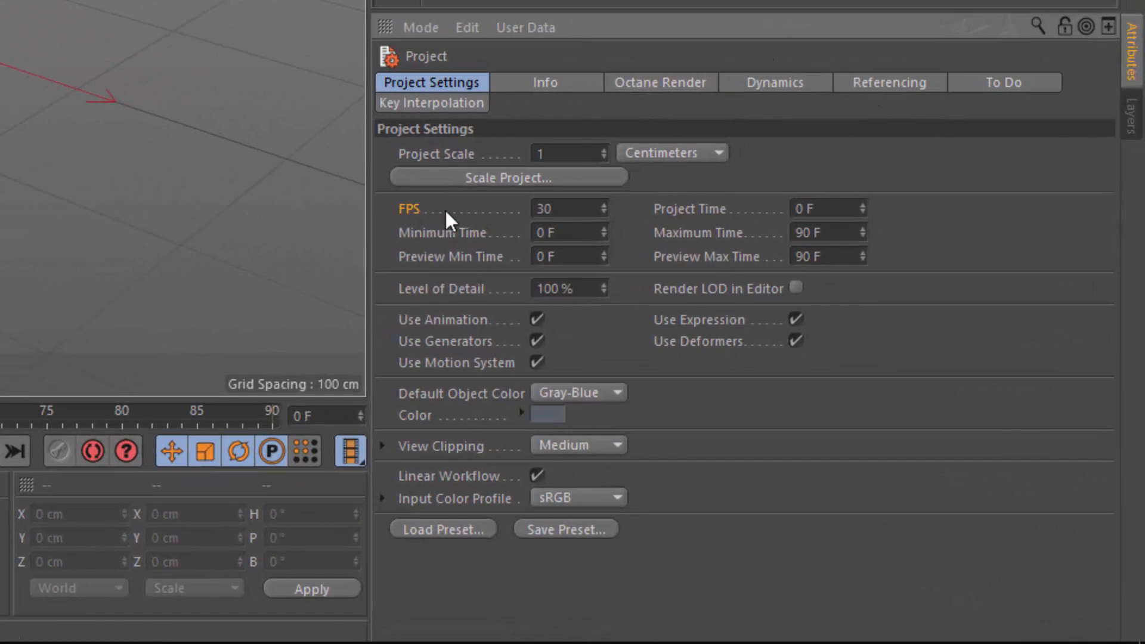
- Set the Project Settings FPS field to 25
left_click(563, 207)
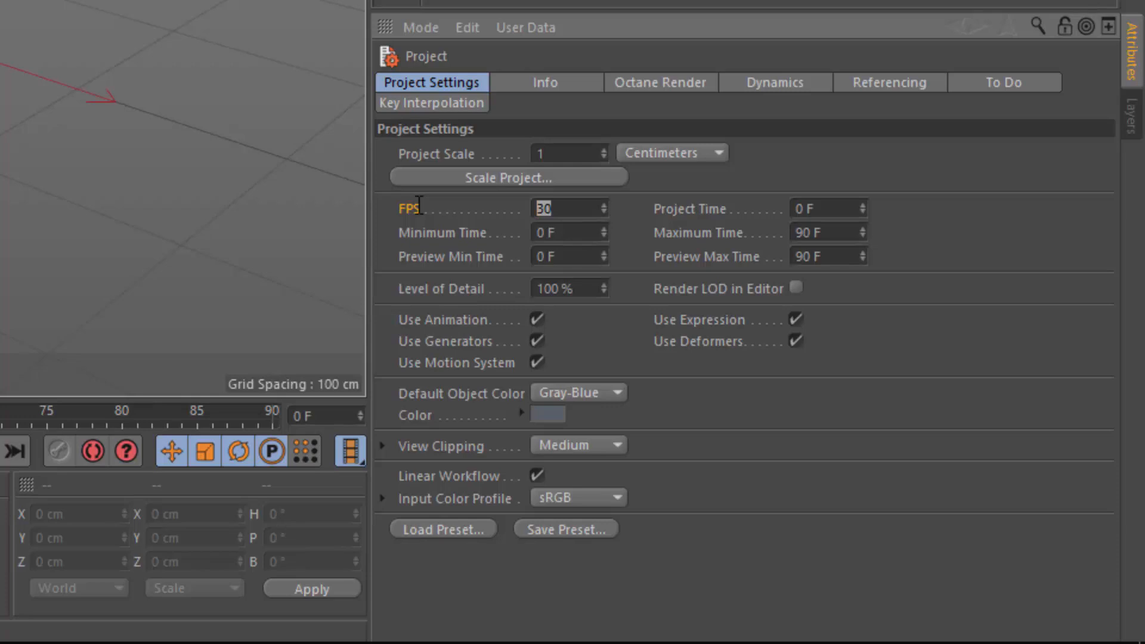
type("25")
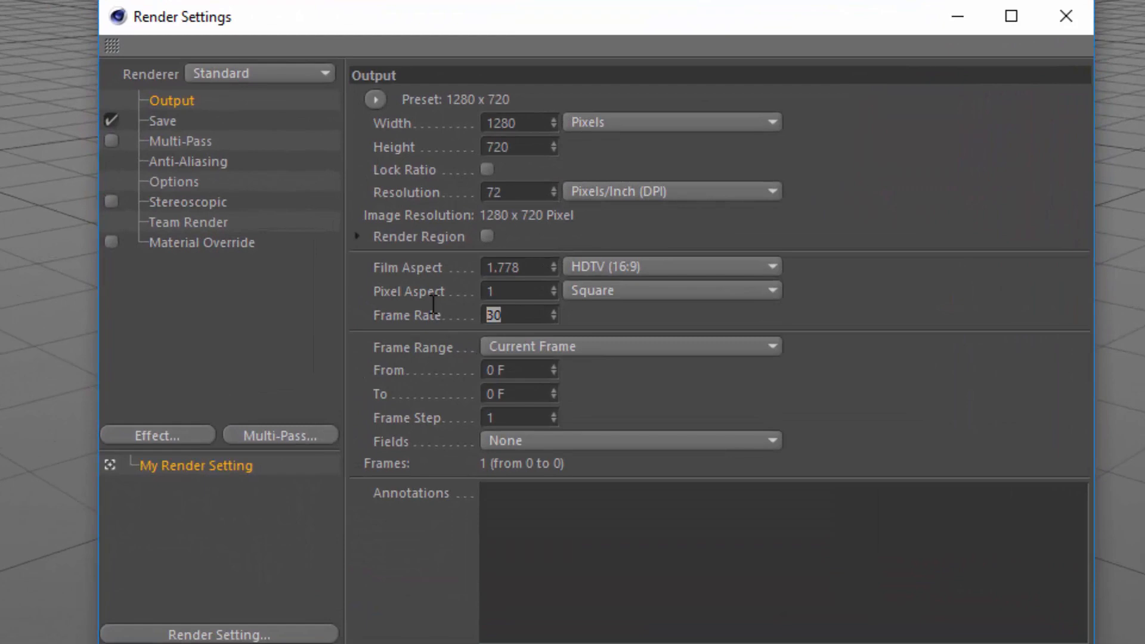
- Set the render output Frame Rate to 25
type("25")
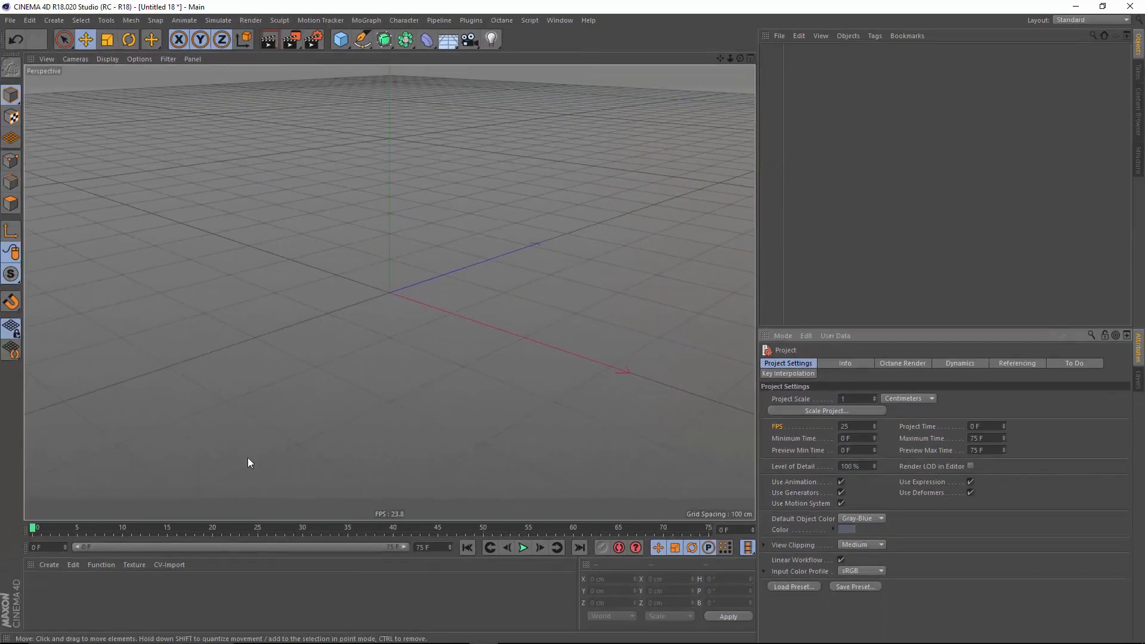
mouse_move(632, 480)
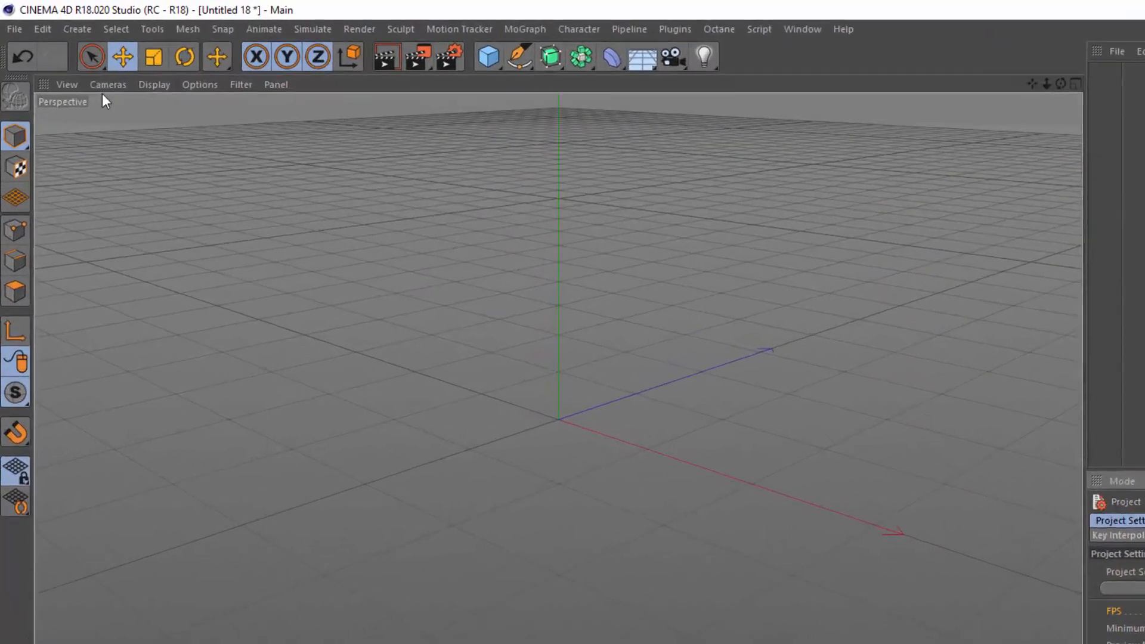
- Reveal the Cinema 4D preferences folder on disk via Edit > Preferences
left_click(50, 39)
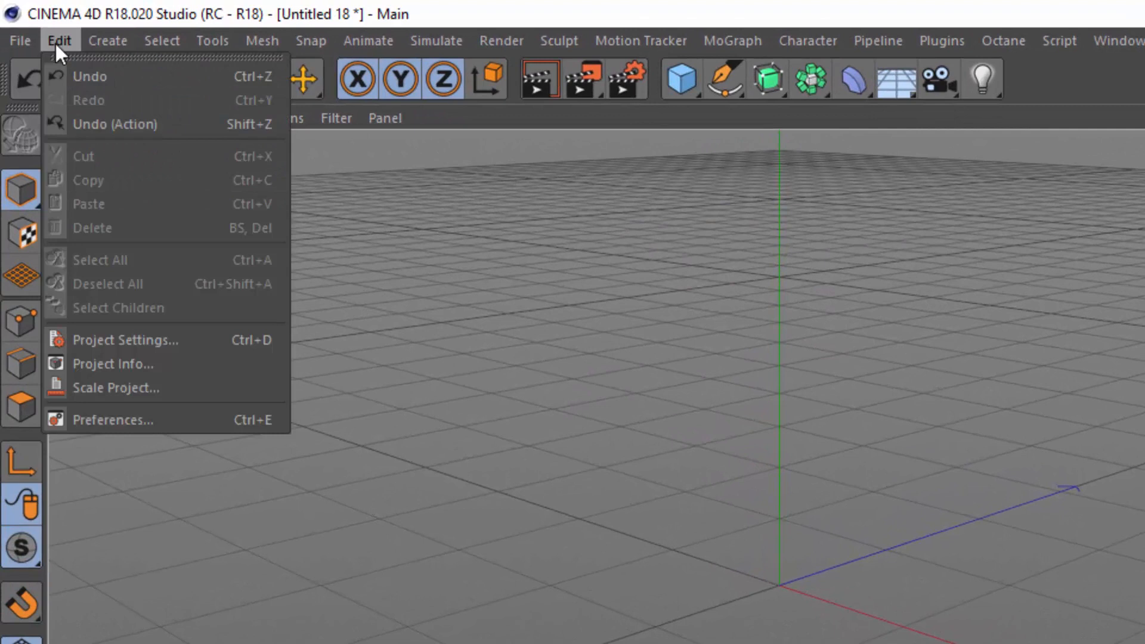
left_click(113, 420)
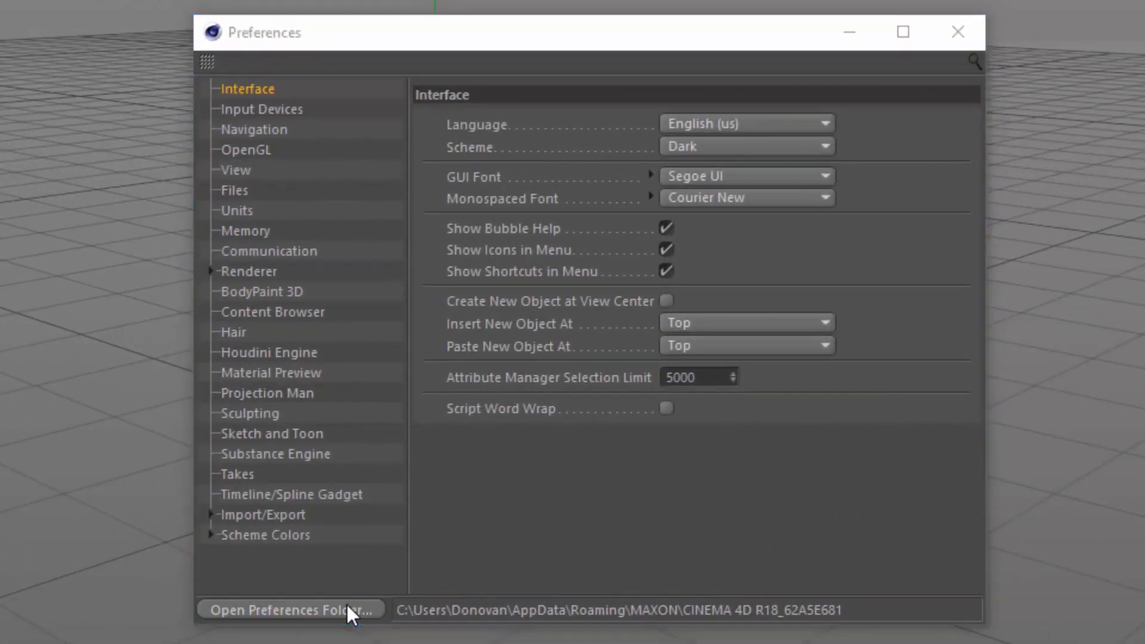
left_click(293, 625)
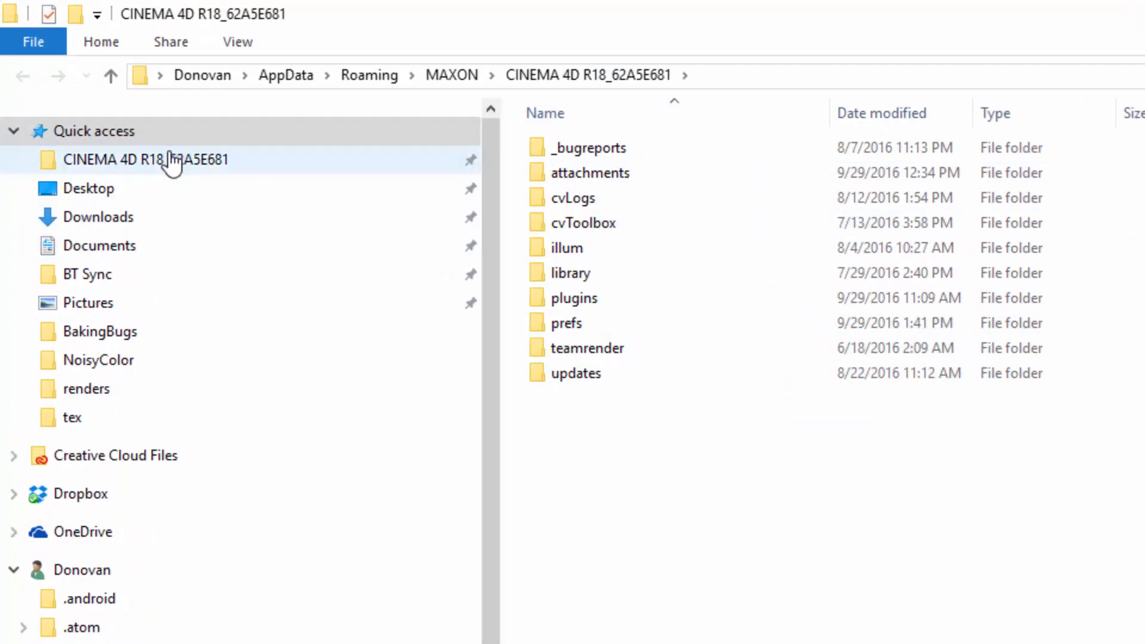
- Show the CINEMA 4D R18_62A5E681 folder with its prefs, plugins and library subfolders
left_click(589, 148)
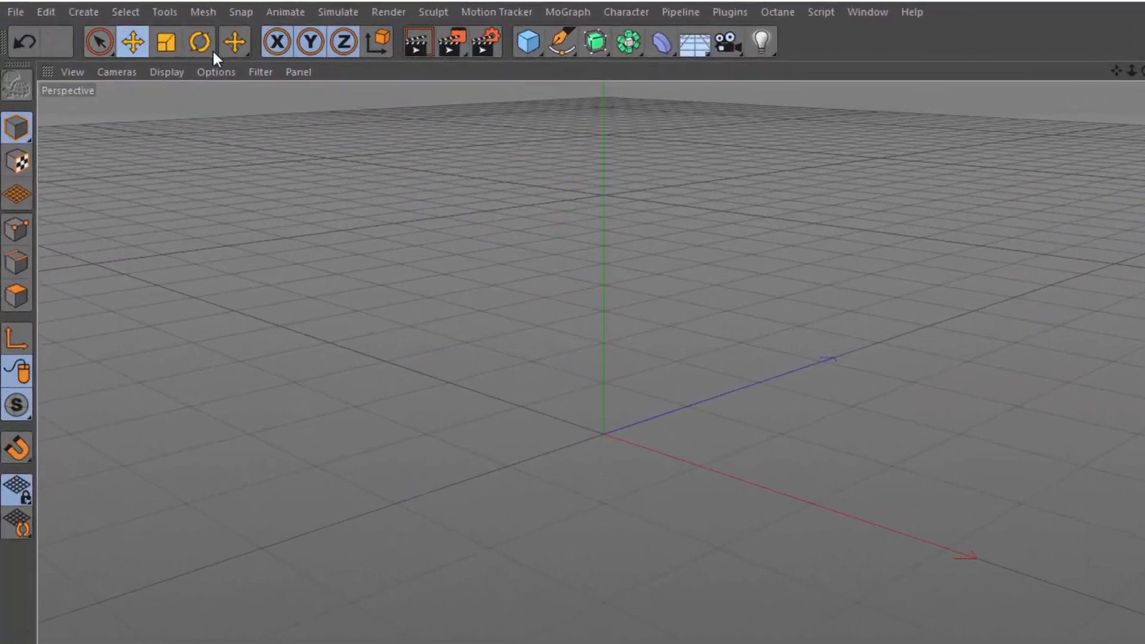
- Save the project as New.c4d in the preferences folder
left_click(17, 12)
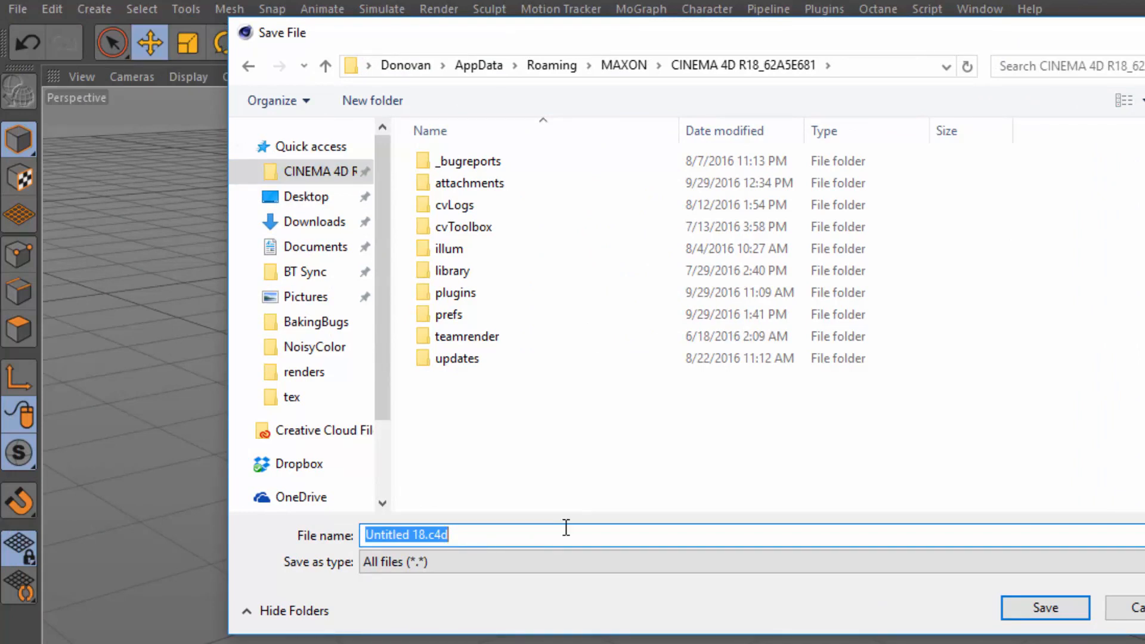
type("New.c")
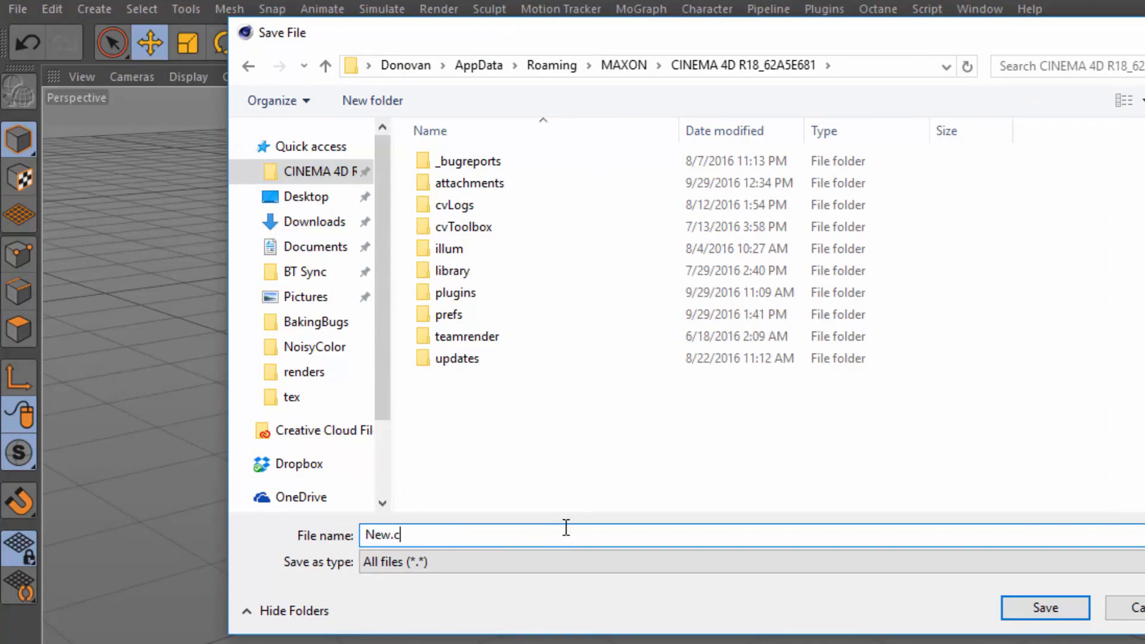
type("4d")
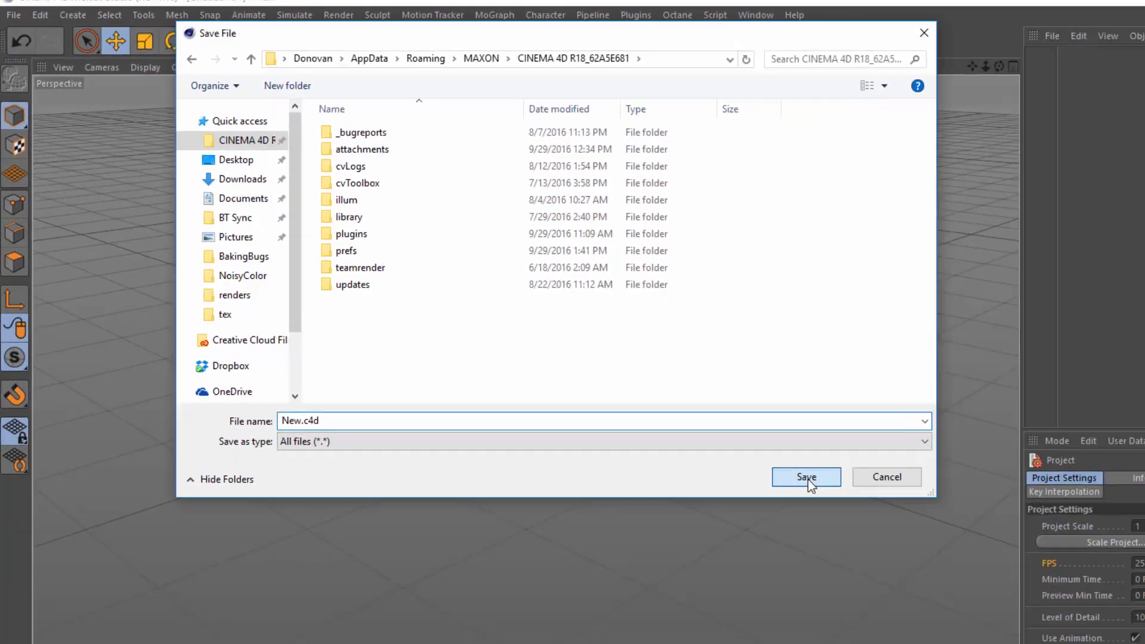
left_click(806, 477)
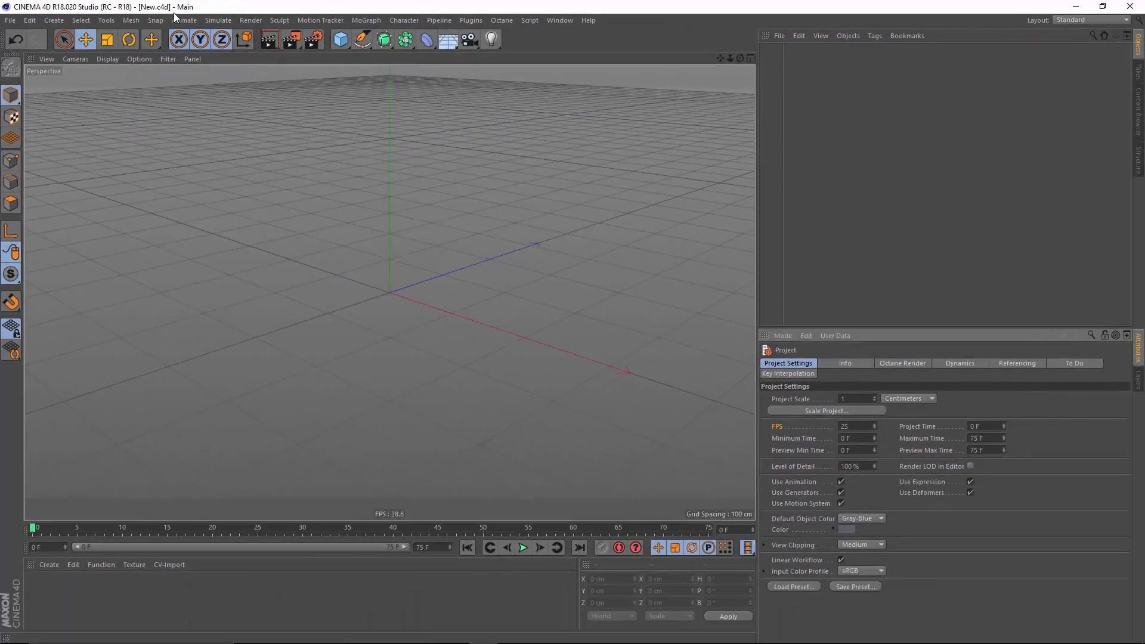
- Close the current project, discarding unsaved changes
left_click(7, 21)
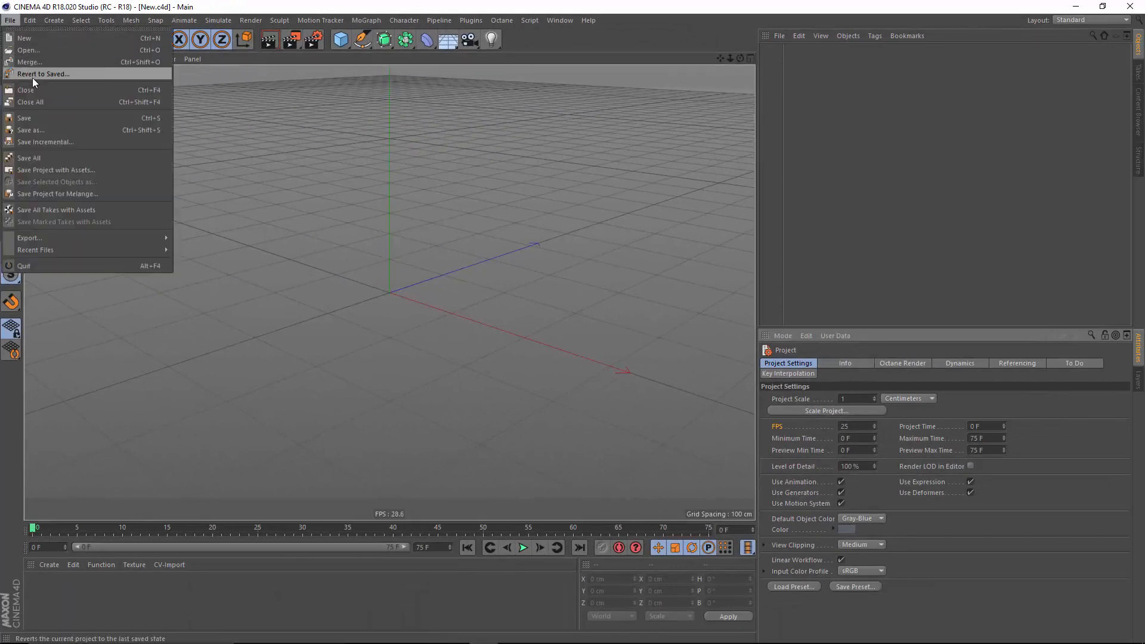
left_click(45, 74)
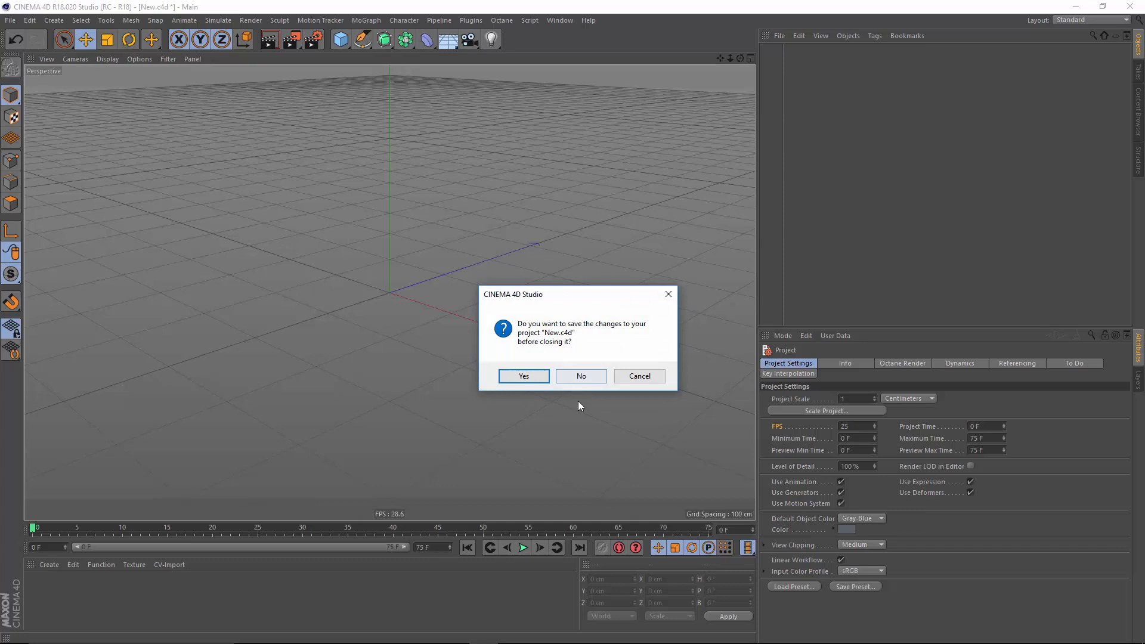
left_click(581, 376)
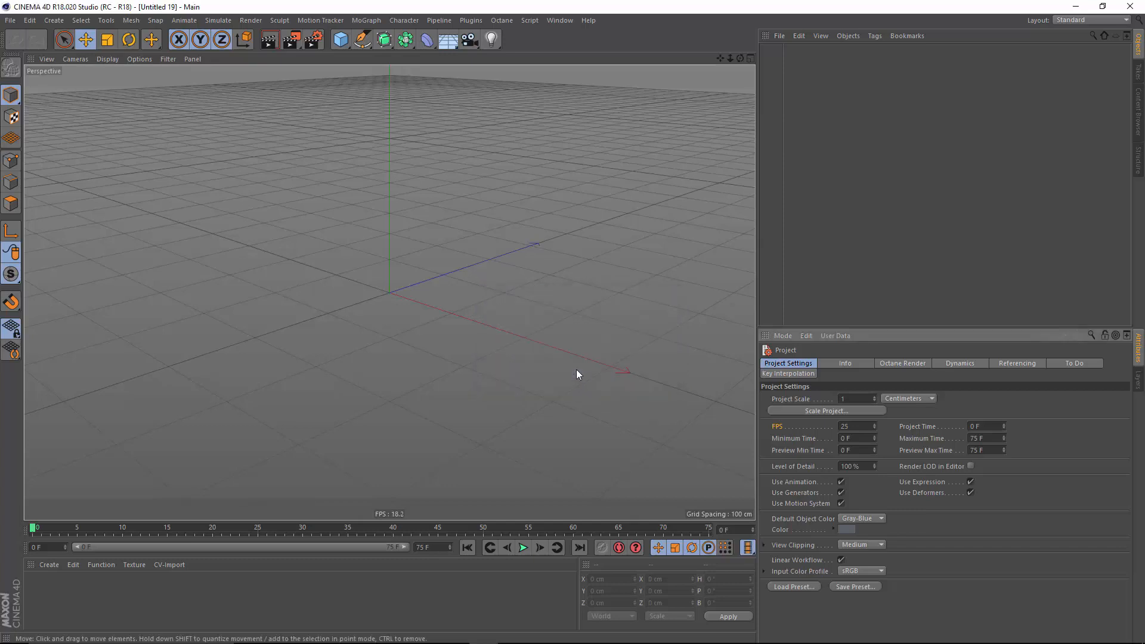
- Start a new project and confirm its render Frame Rate now defaults to 25
left_click(7, 22)
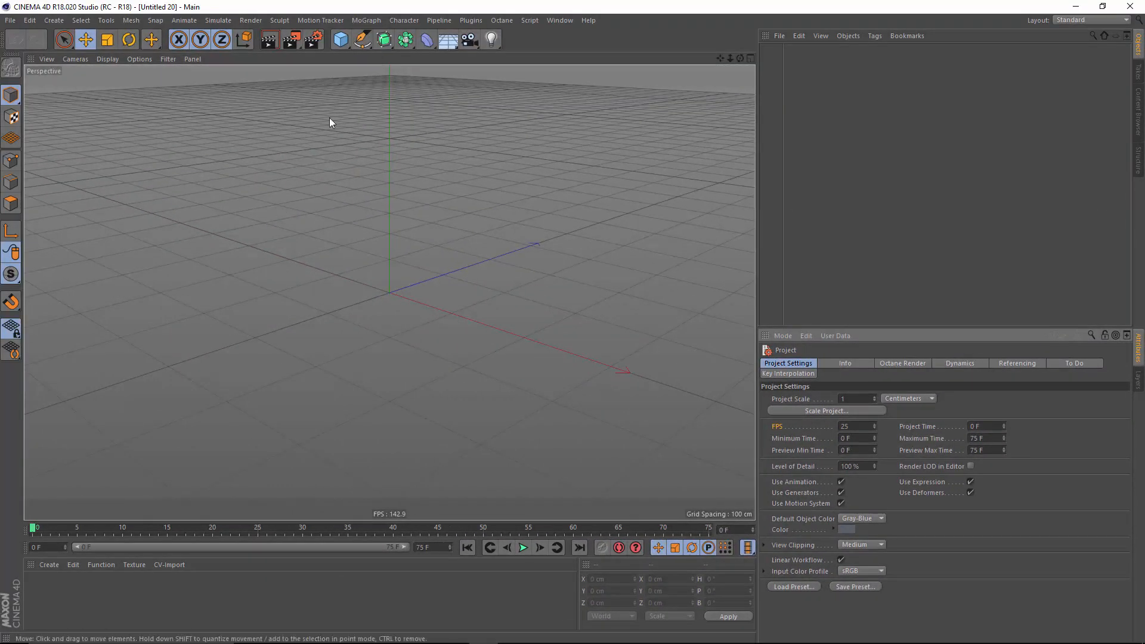
left_click(311, 38)
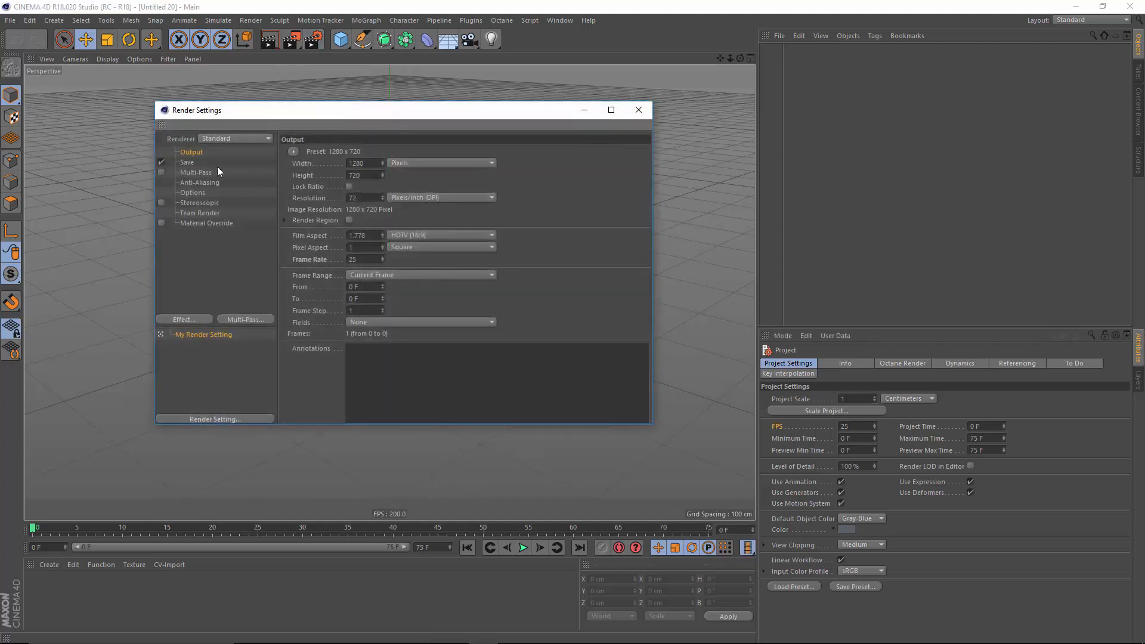
mouse_move(668, 127)
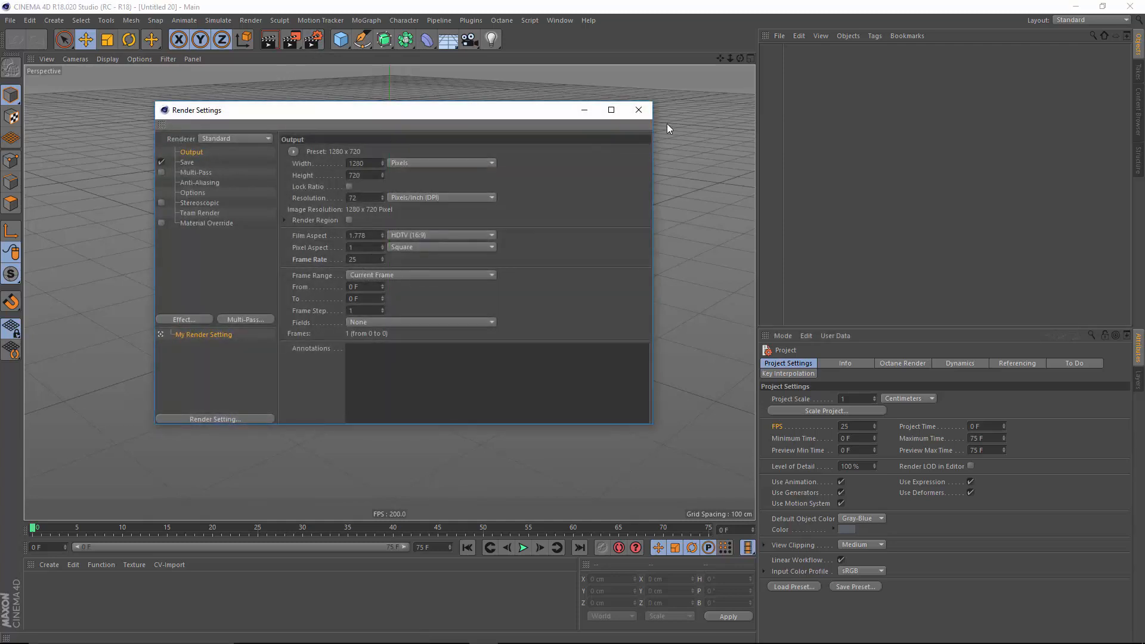
left_click(638, 110)
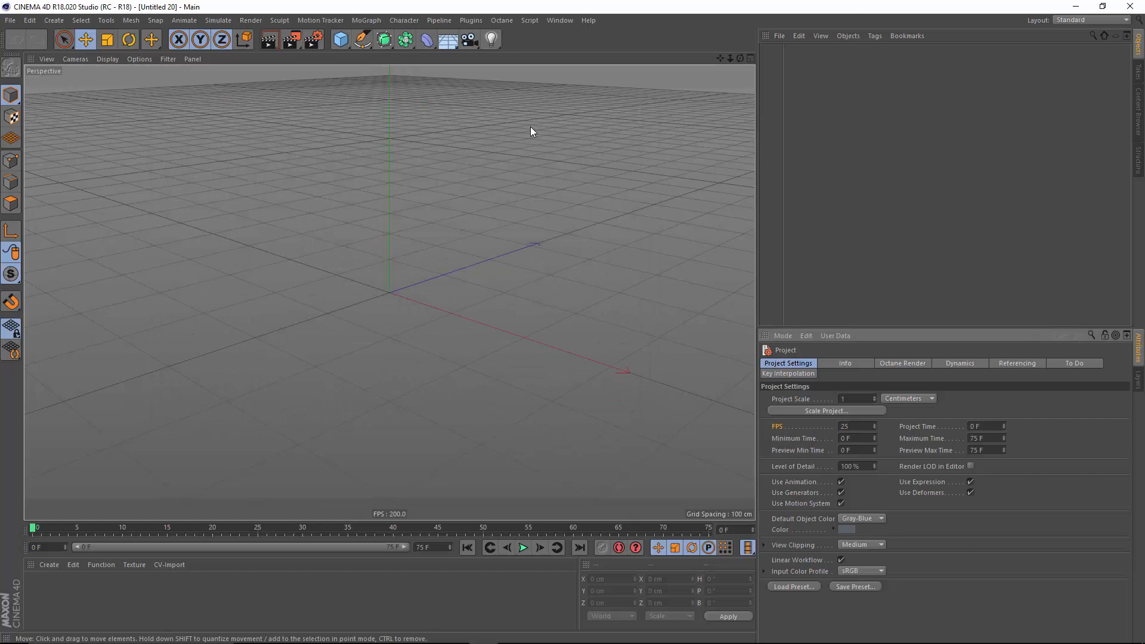